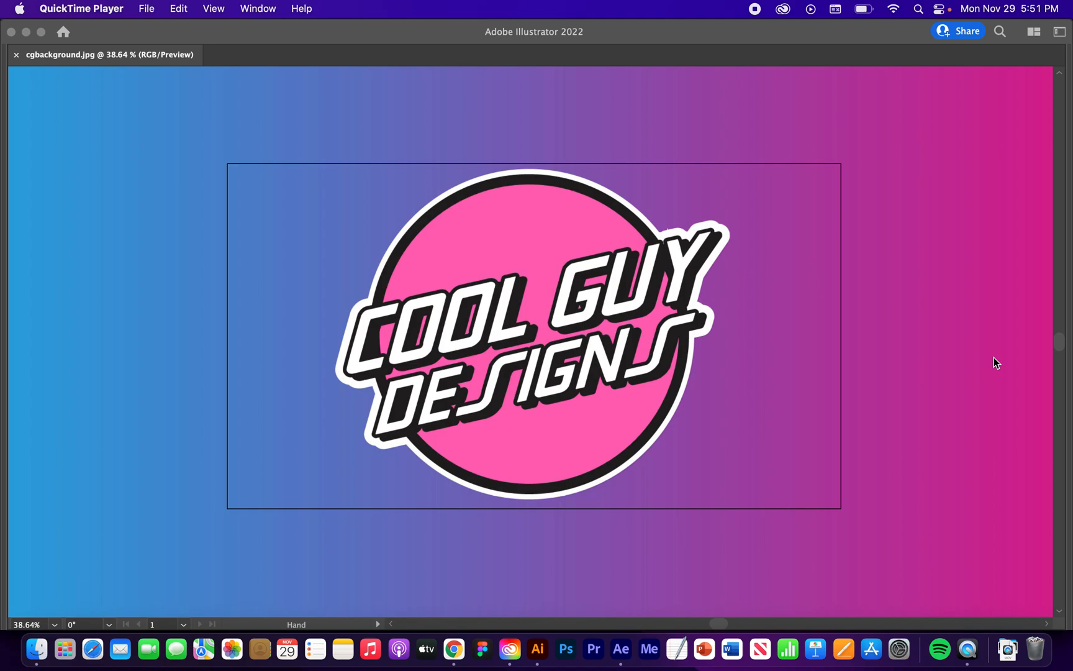
pyautogui.moveTo(659, 498)
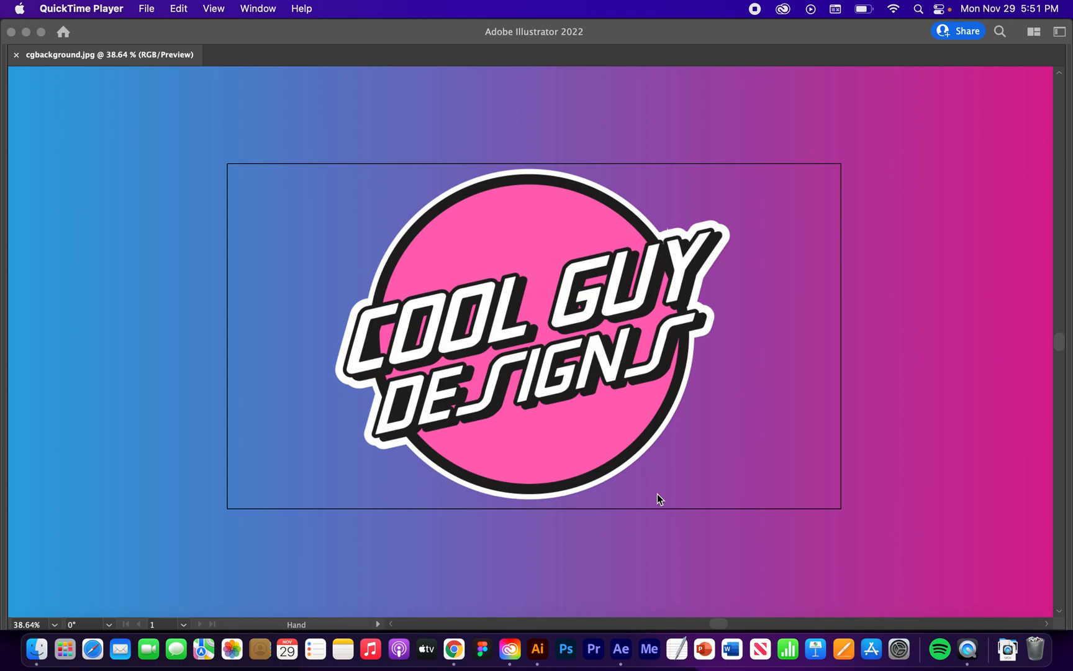
# Begin a new composition named Fade In and Fade Out Audio, 1200×675, 15 s, white background.
pyautogui.click(619, 648)
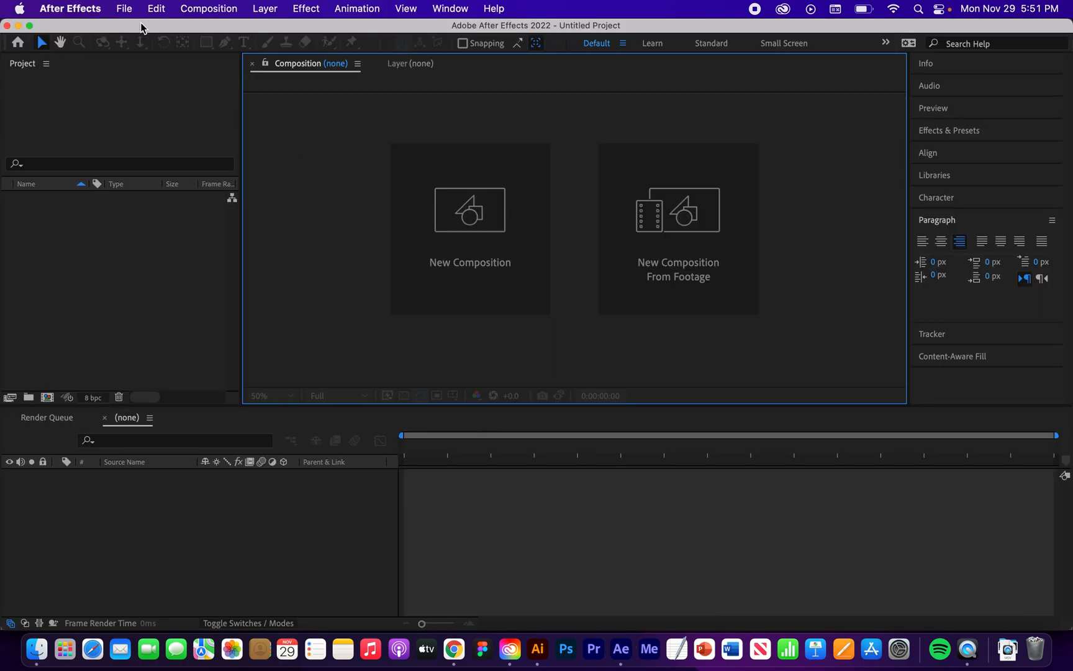
pyautogui.moveTo(139, 40)
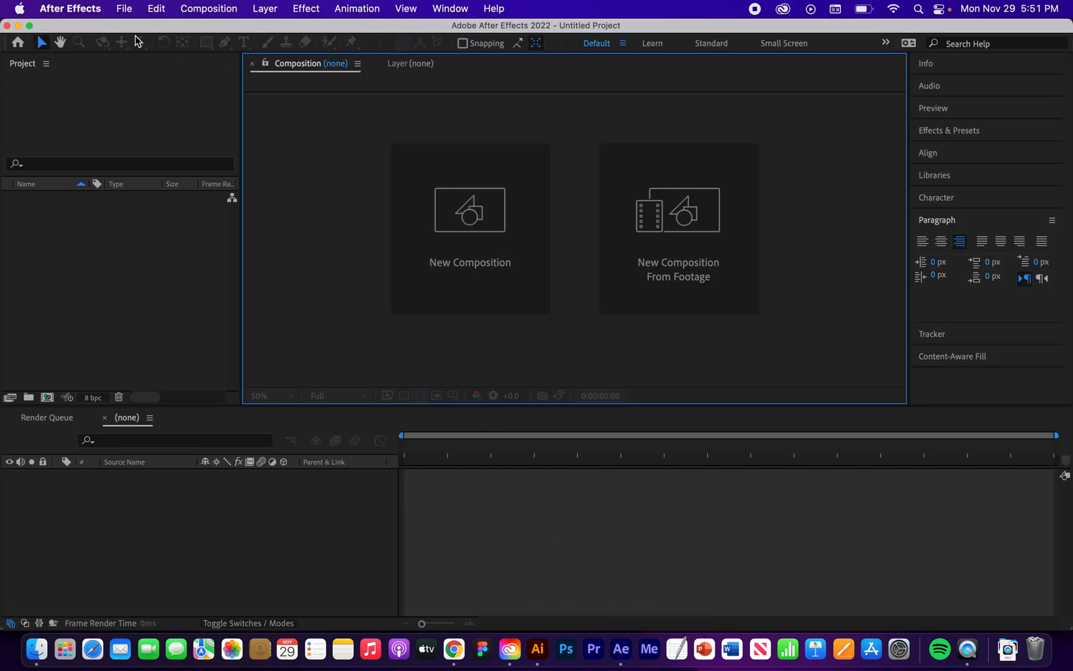
pyautogui.click(125, 8)
pyautogui.write('Fade In and Fade Out Audio')
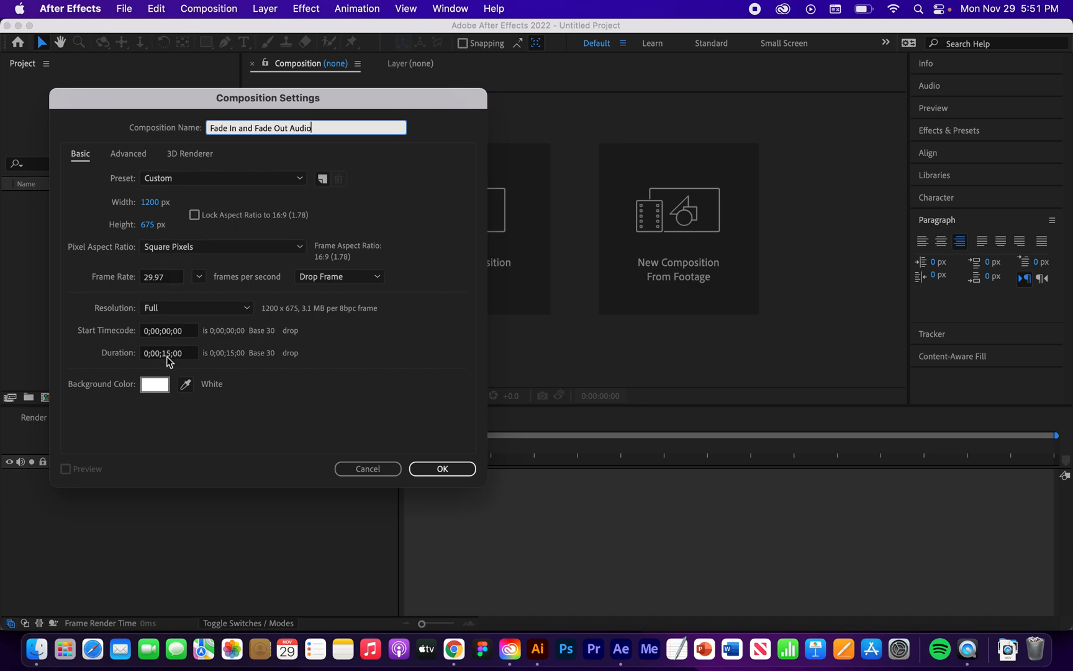
pyautogui.moveTo(257, 374)
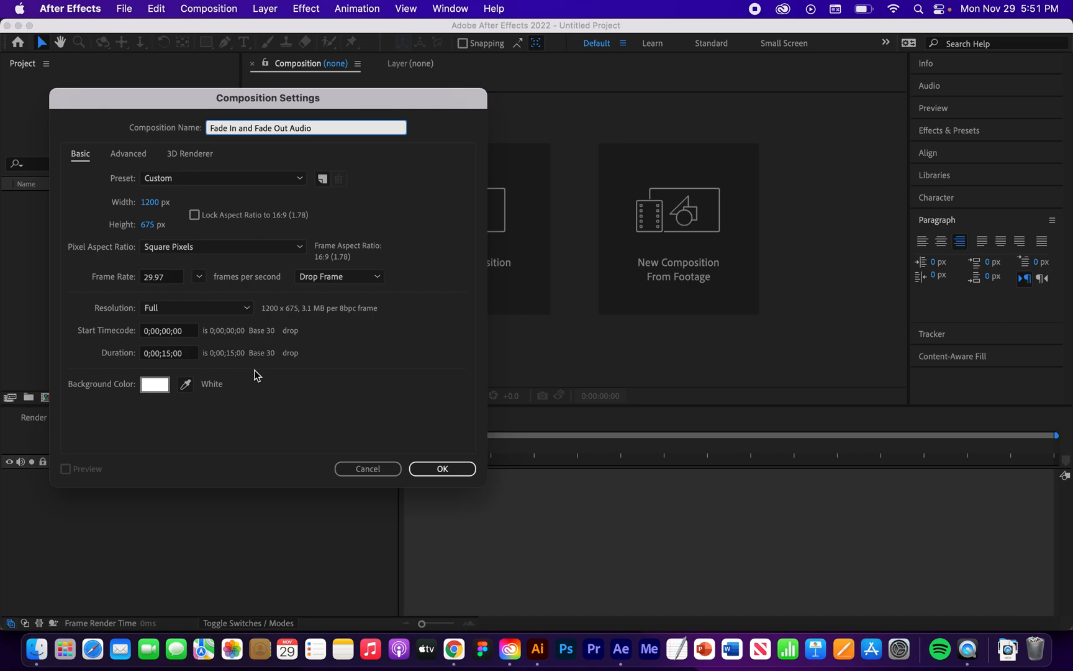
# Confirm the composition settings and choose File > Import > File.
pyautogui.click(441, 468)
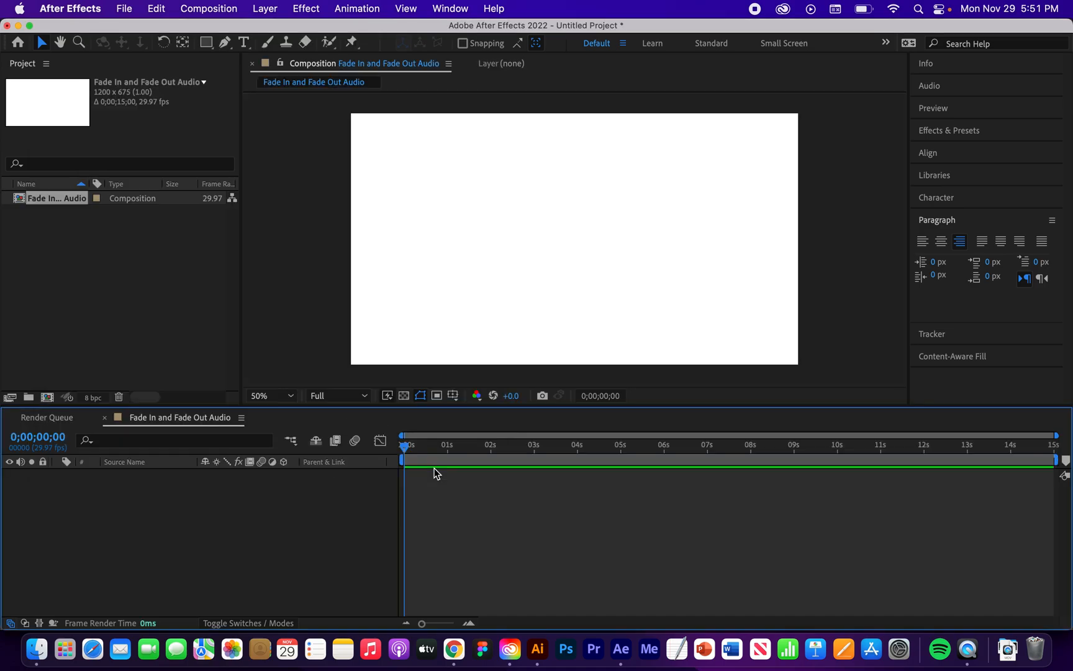
pyautogui.click(124, 9)
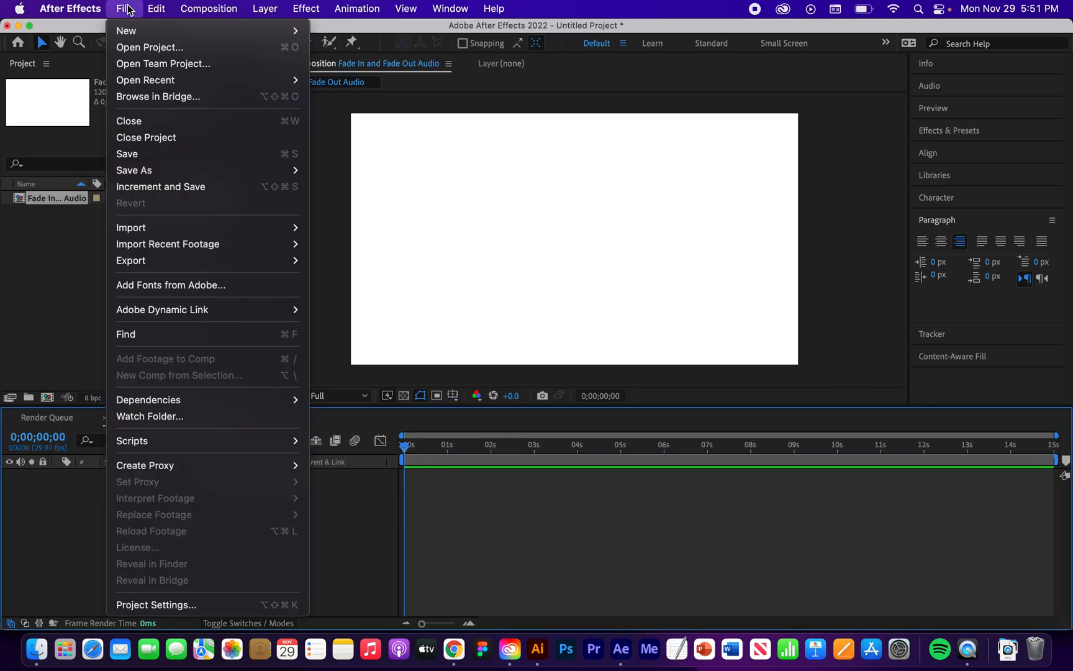
pyautogui.moveTo(130, 227)
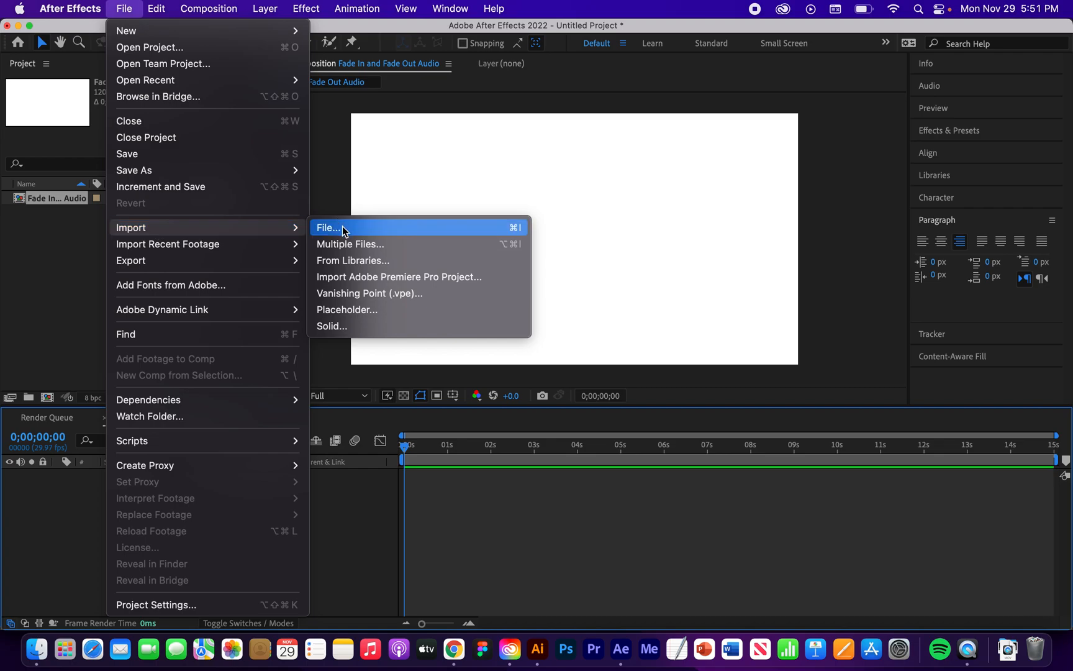
pyautogui.click(329, 227)
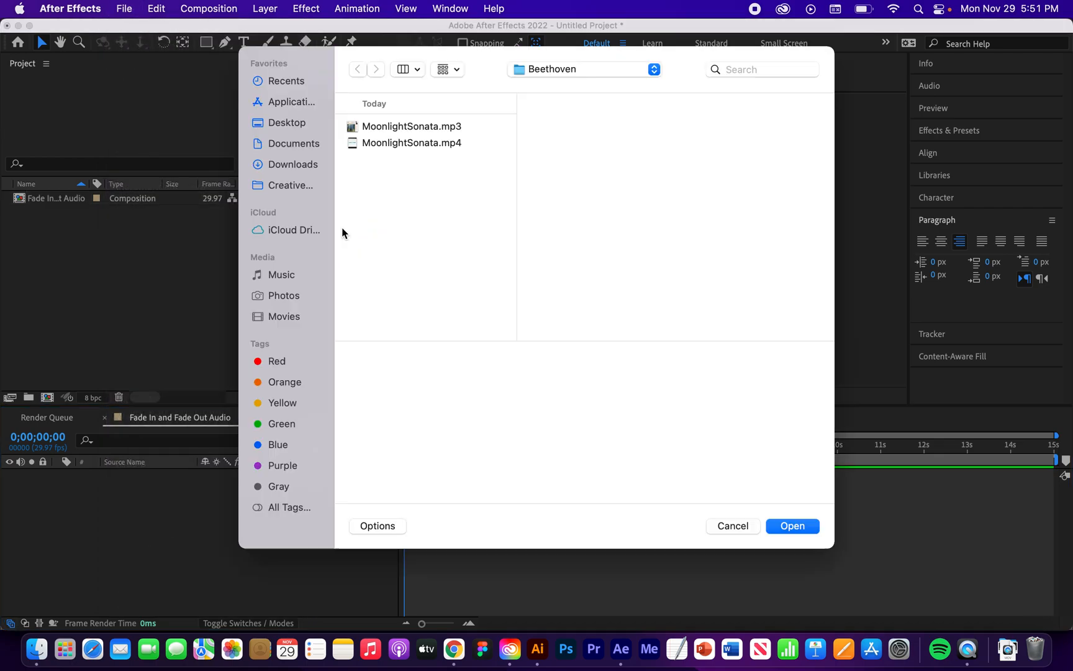
# Import MoonlightSonata.mp4 (not the .mp3) into the project.
pyautogui.click(411, 126)
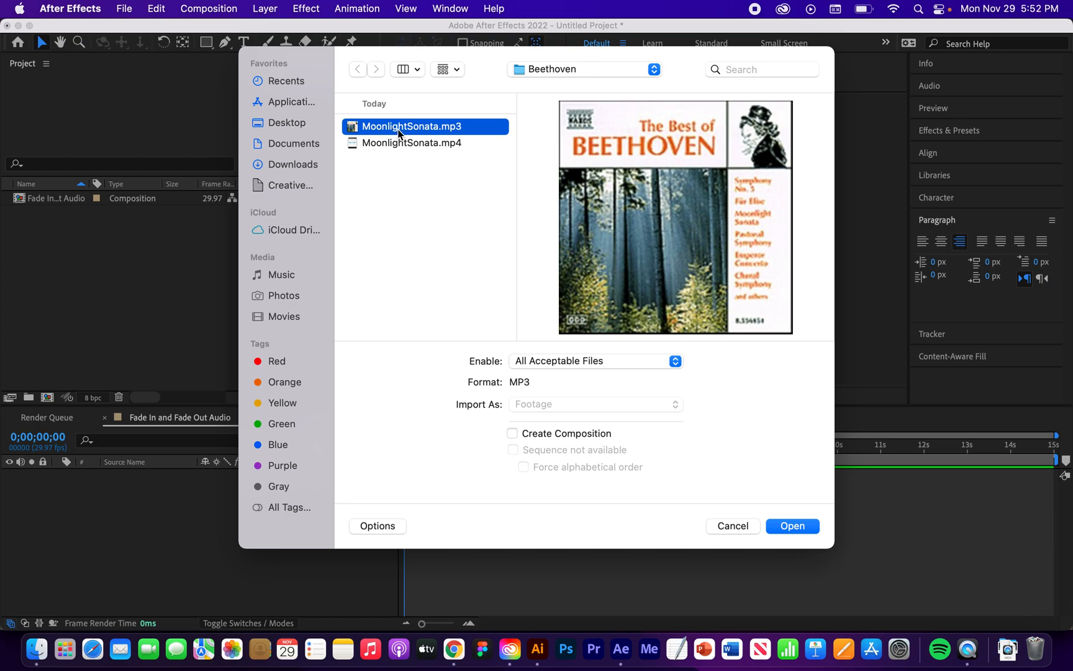
pyautogui.click(412, 142)
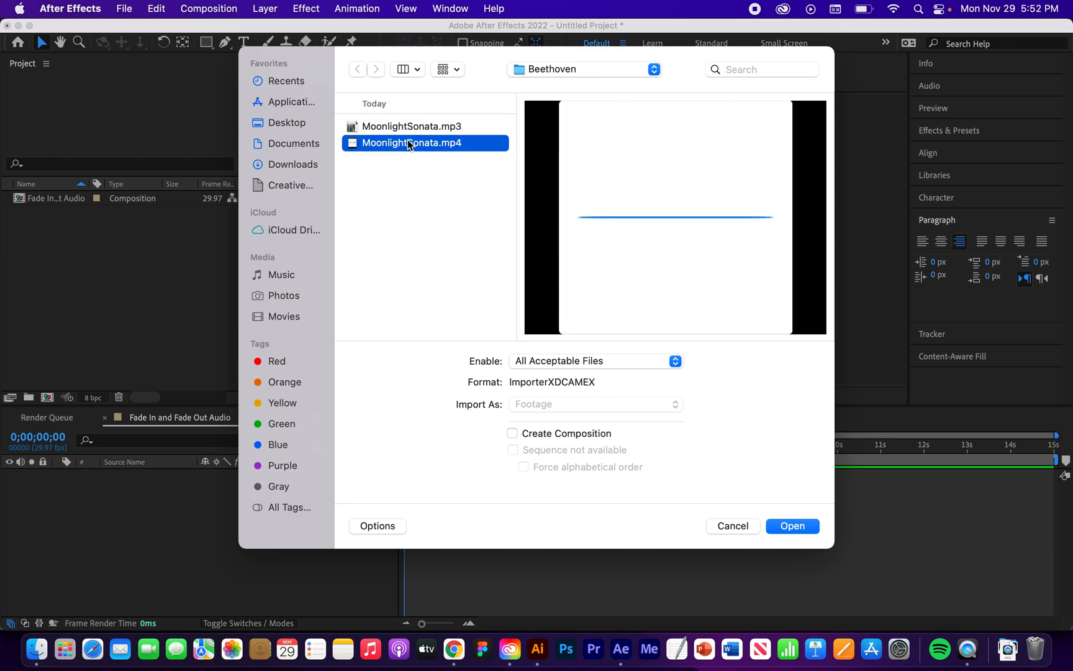
pyautogui.click(793, 525)
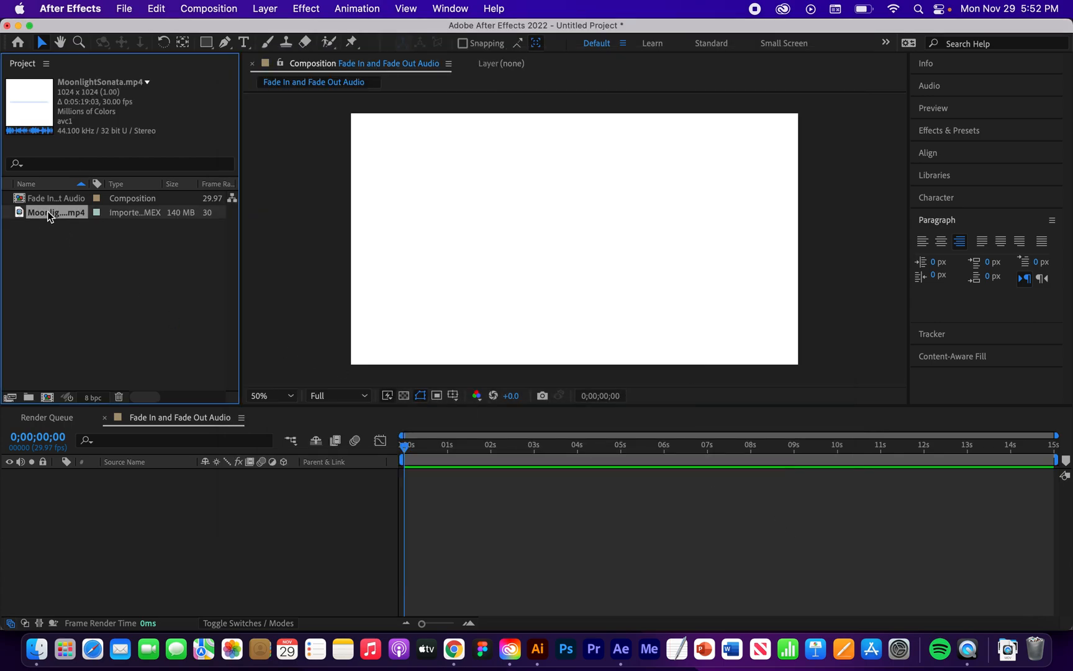
# Drop MoonlightSonata.mp4 into the timeline and select the new layer.
pyautogui.moveTo(54, 212); pyautogui.dragTo(106, 485)
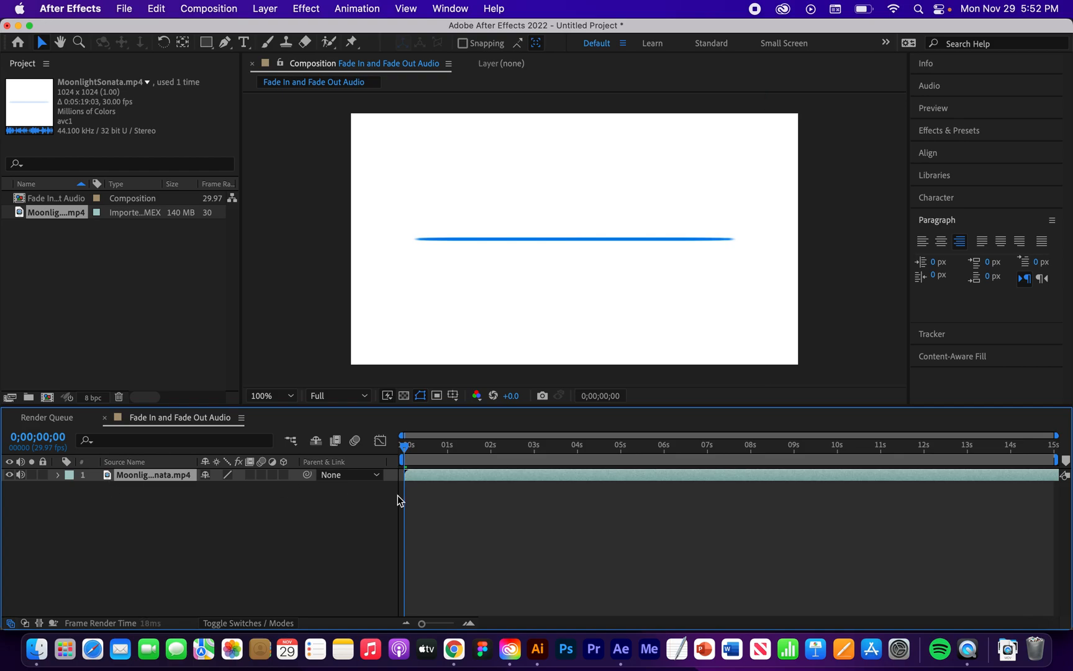
pyautogui.click(438, 444)
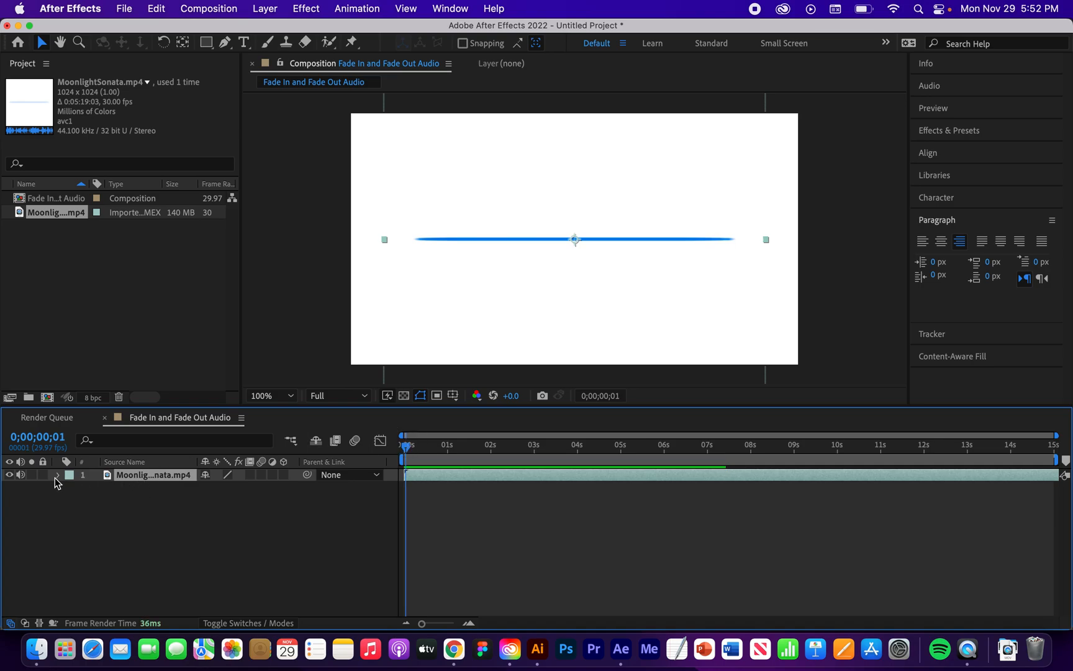
# Expand the layer's Audio group and set a first Audio Levels keyframe at 0 dB at frame 0.
pyautogui.click(59, 474)
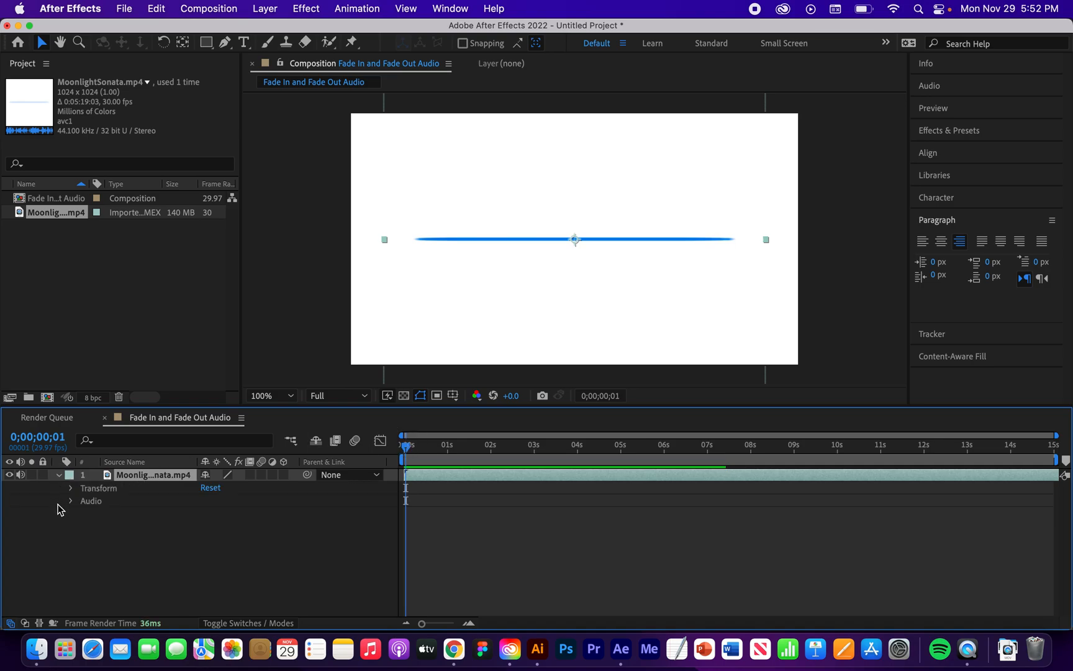
pyautogui.moveTo(78, 507)
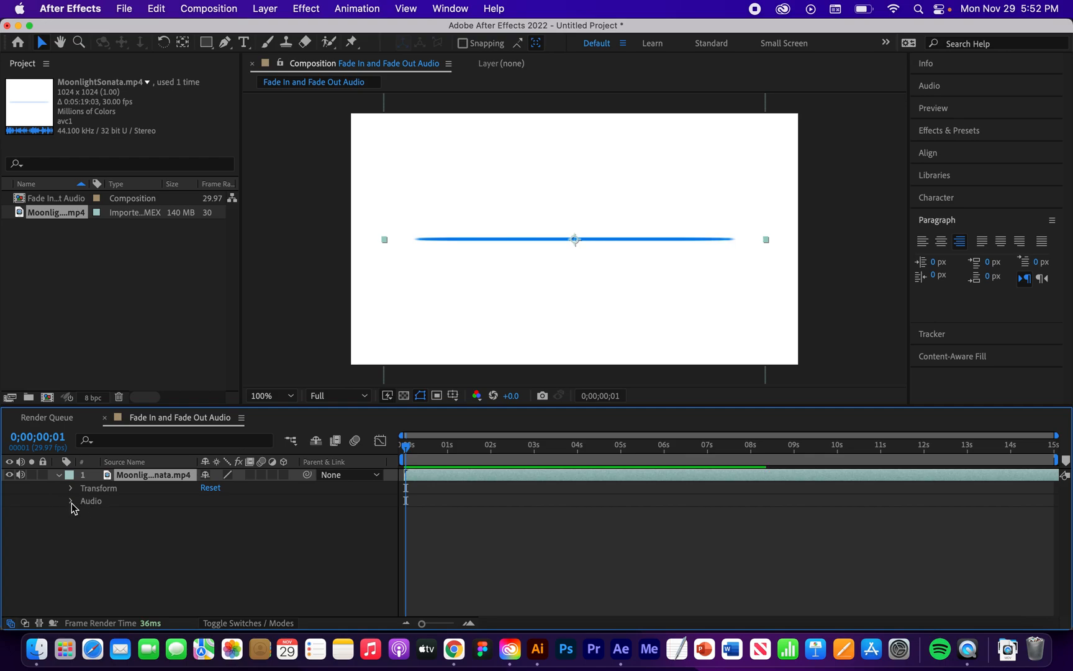
pyautogui.click(71, 500)
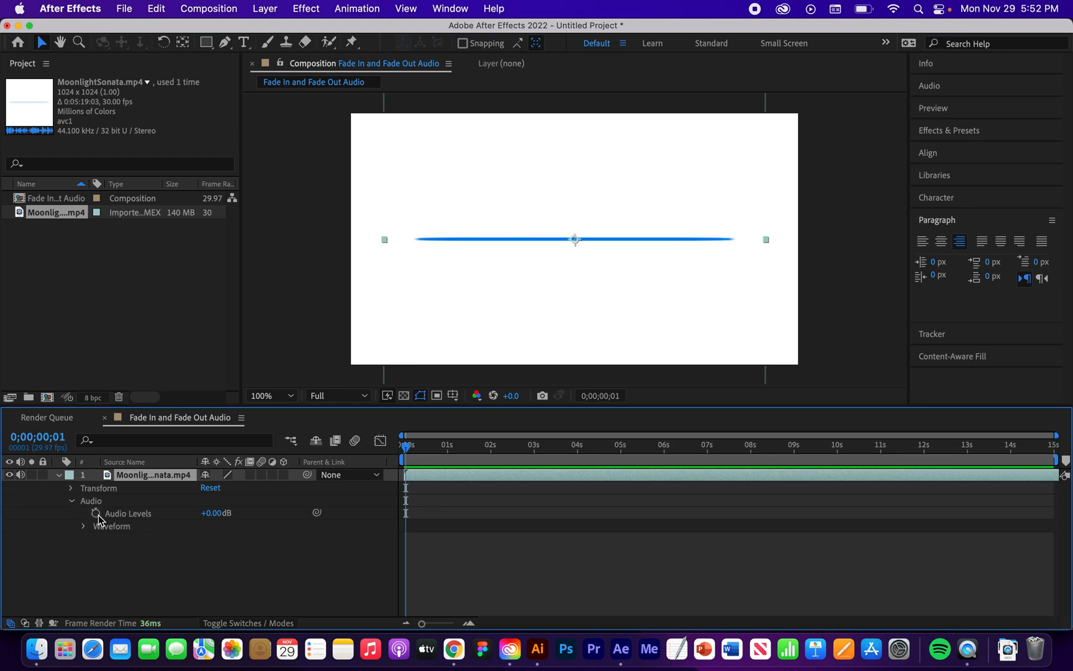
pyautogui.click(96, 513)
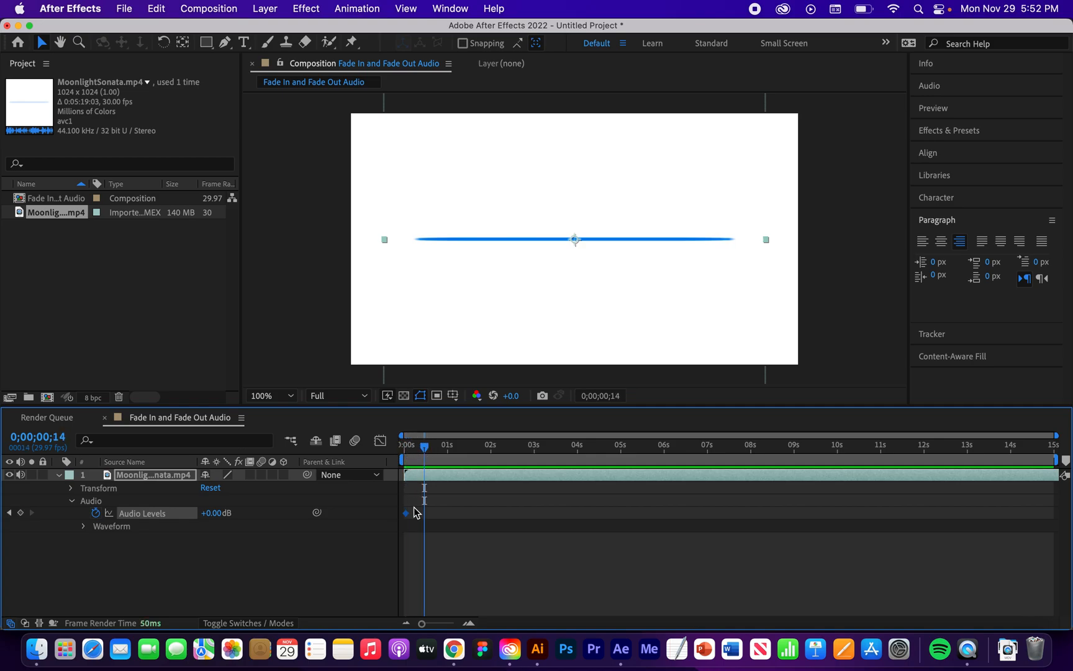
pyautogui.moveTo(407, 450)
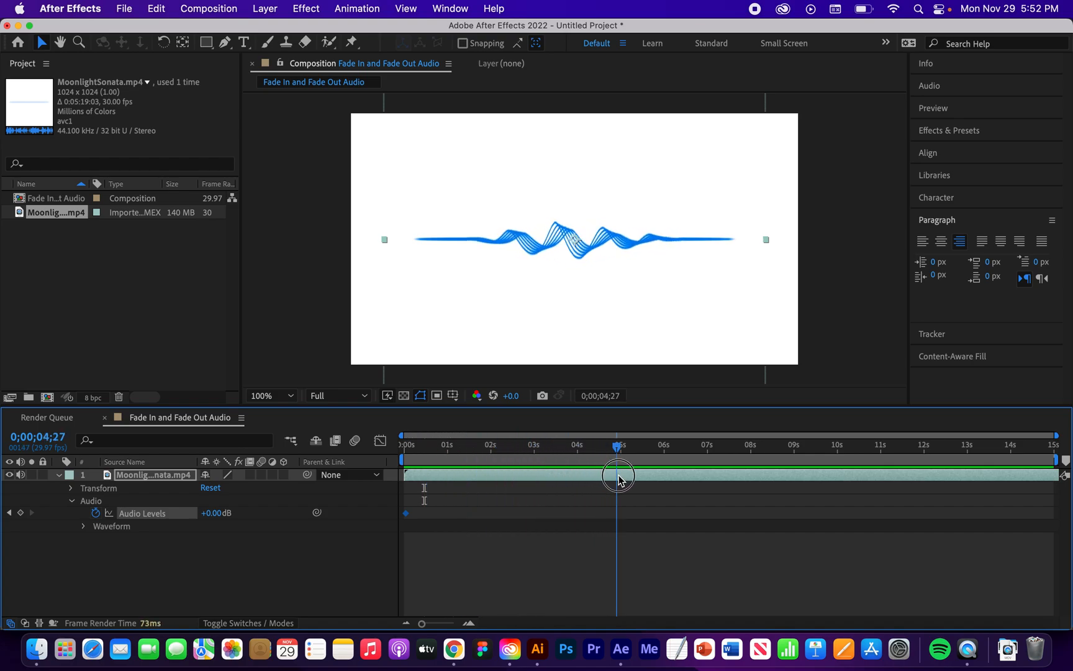
# Move the playhead to about 4 s and add a second Audio Levels keyframe at 0 dB.
pyautogui.moveTo(618, 474); pyautogui.dragTo(579, 474)
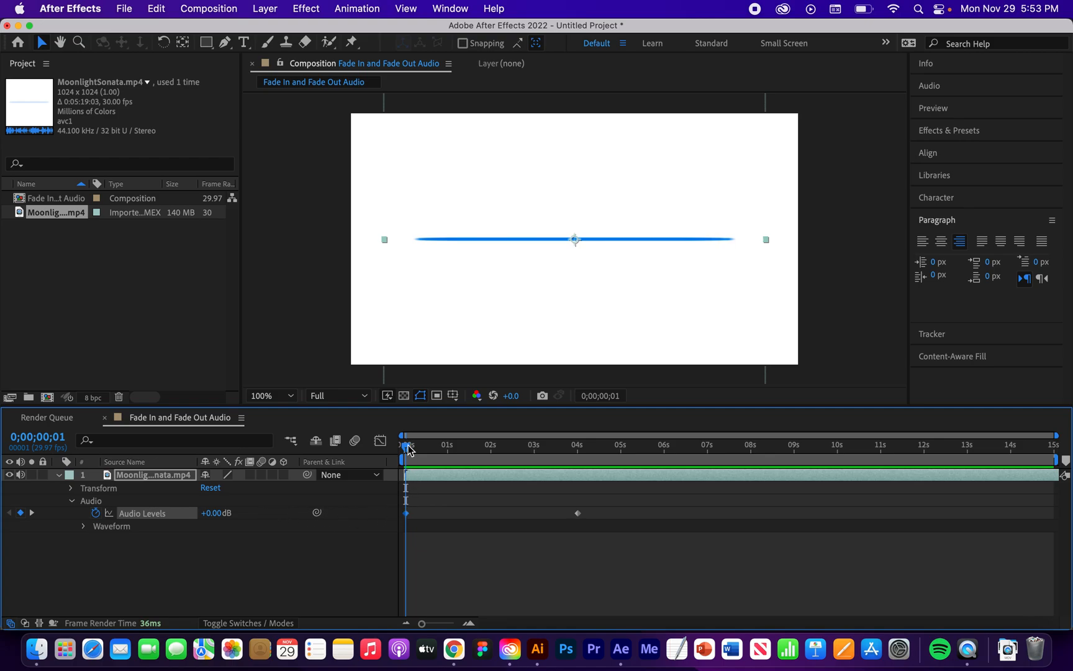
pyautogui.moveTo(226, 520)
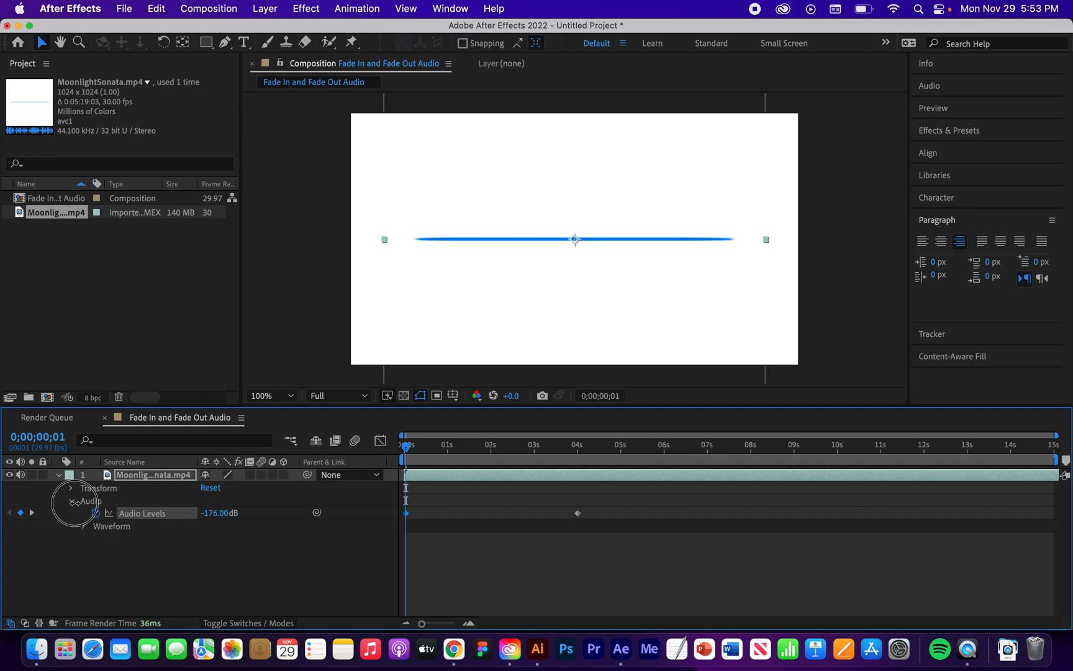
# Turn the opening Audio Levels keyframe down to -50.00 dB and scrub to 5 s to check the fade-in.
pyautogui.moveTo(226, 513); pyautogui.dragTo(217, 513)
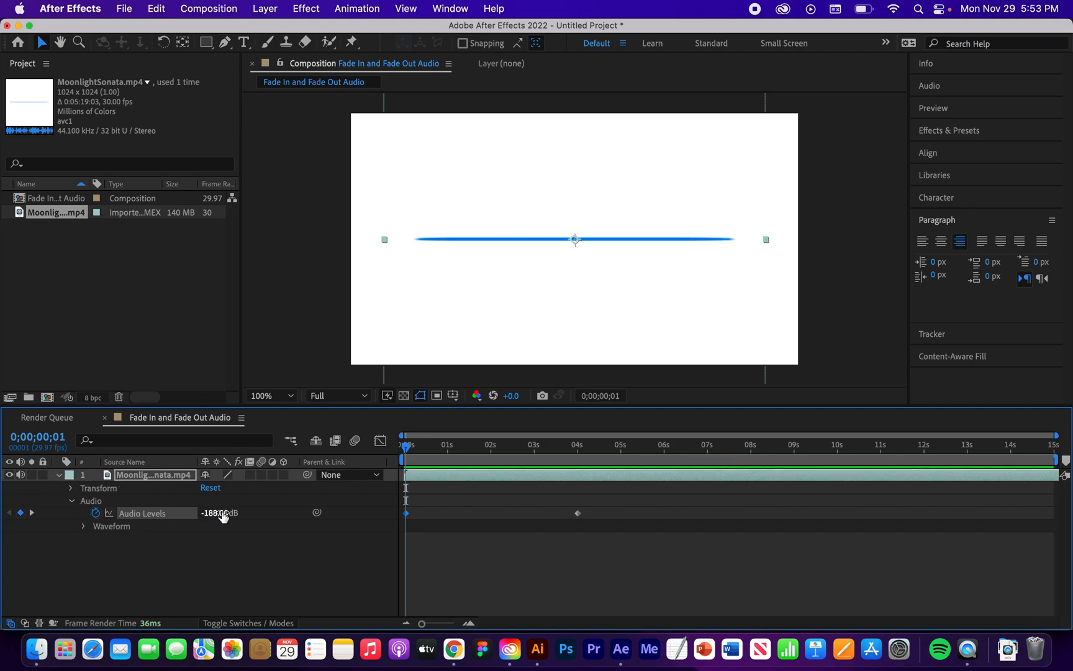
pyautogui.moveTo(219, 513); pyautogui.dragTo(212, 513)
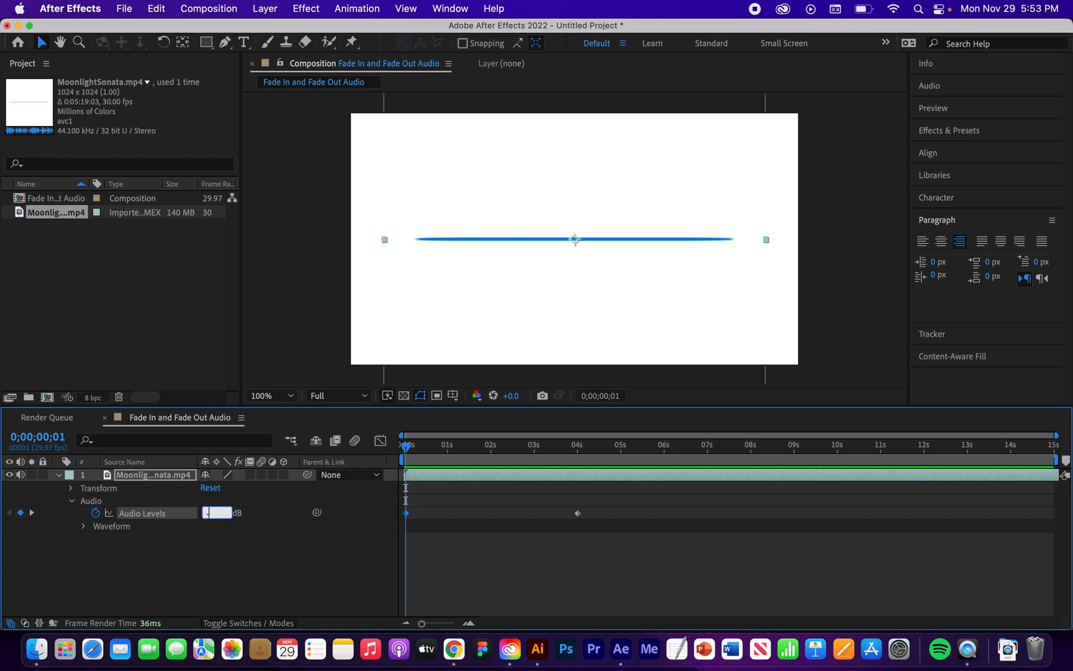
pyautogui.write('-50.00')
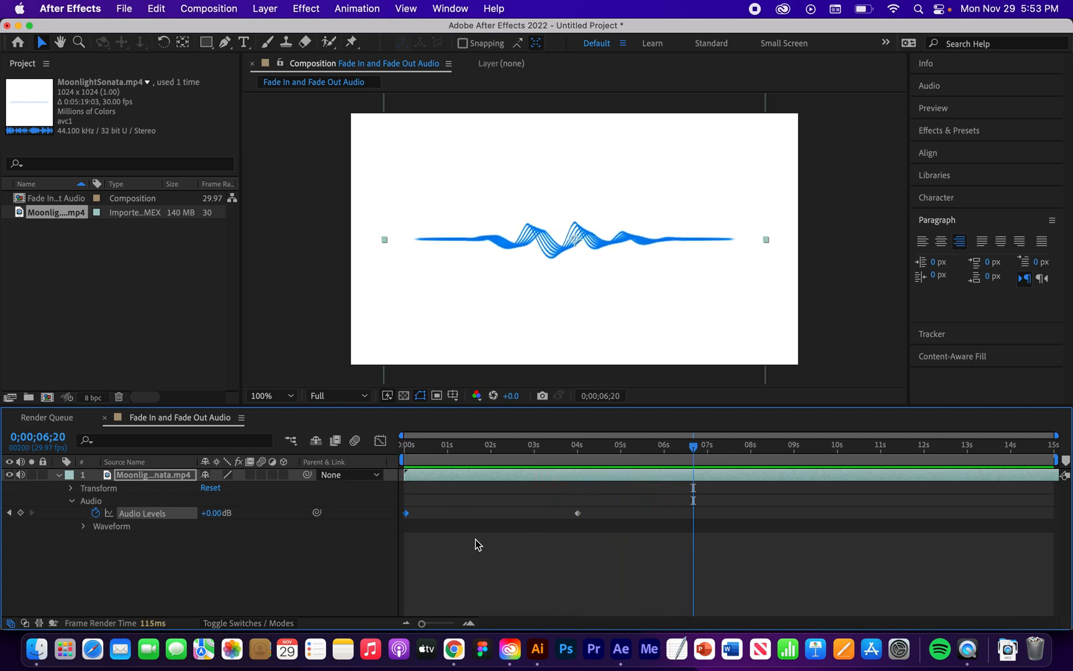
pyautogui.moveTo(693, 445); pyautogui.dragTo(639, 446)
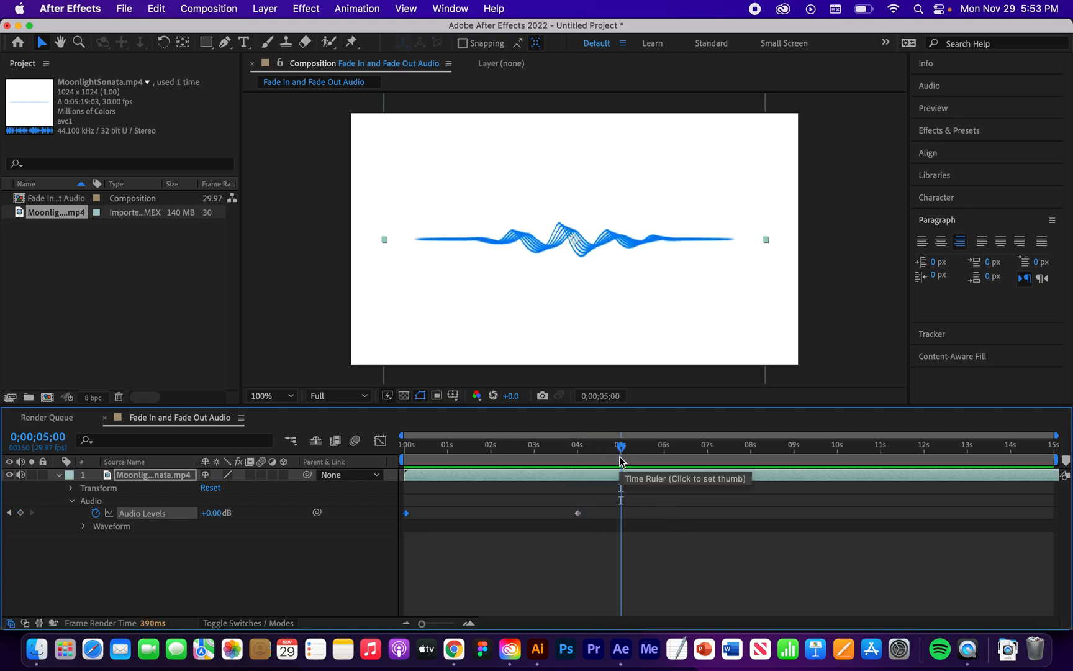
pyautogui.moveTo(513, 514)
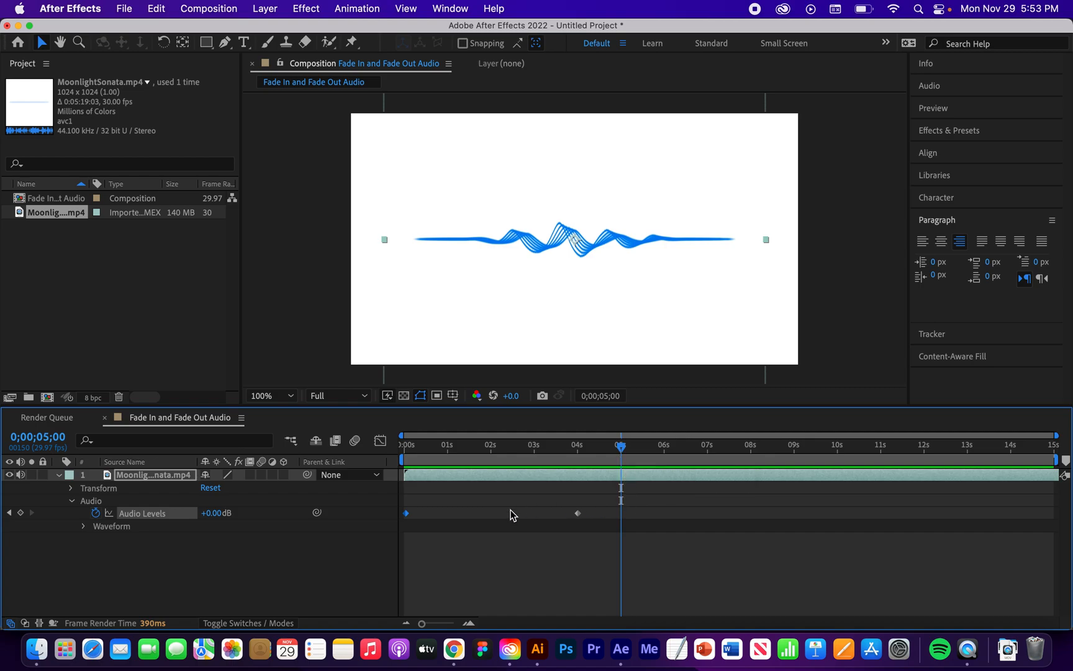
pyautogui.moveTo(33, 509)
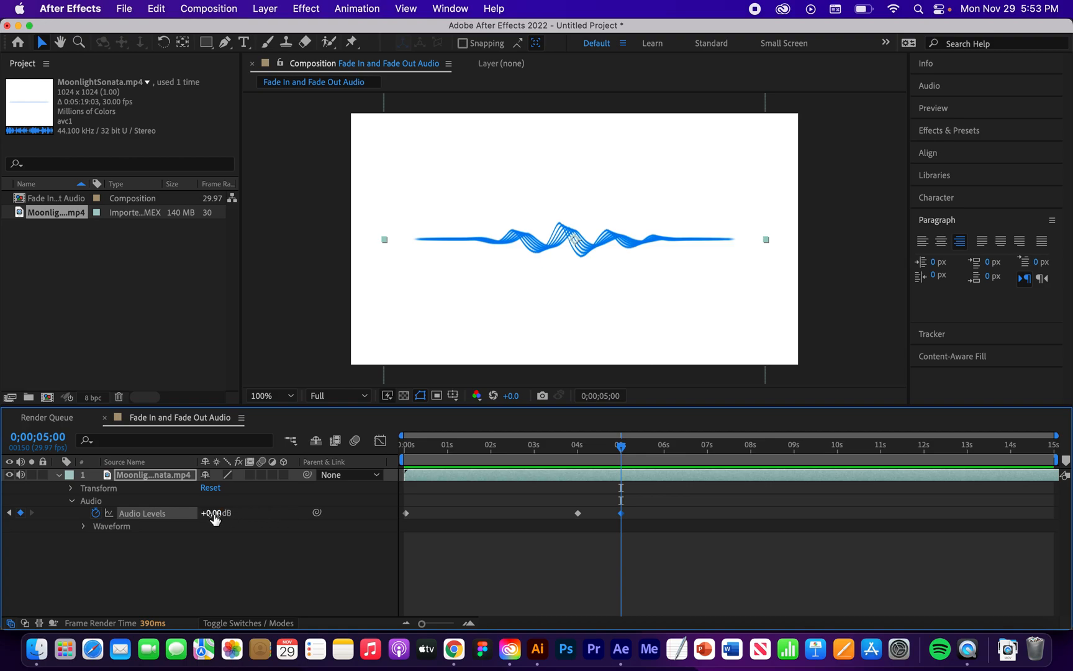
pyautogui.moveTo(622, 451)
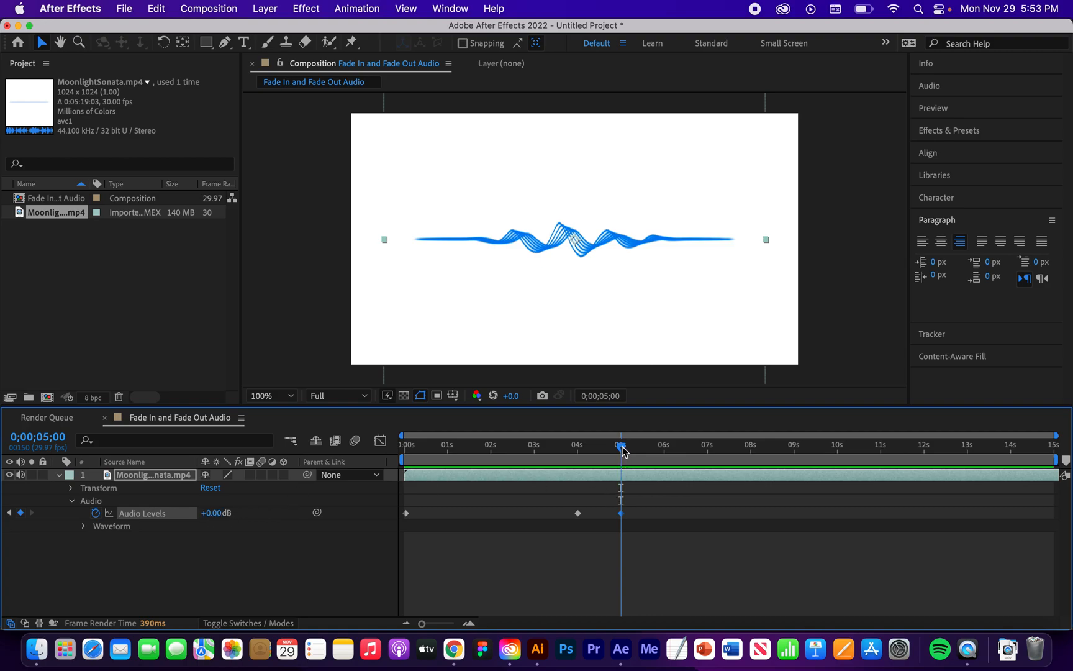
# Add an Audio Levels keyframe at 5 s and move the playhead to 9 s.
pyautogui.moveTo(621, 448); pyautogui.dragTo(697, 448)
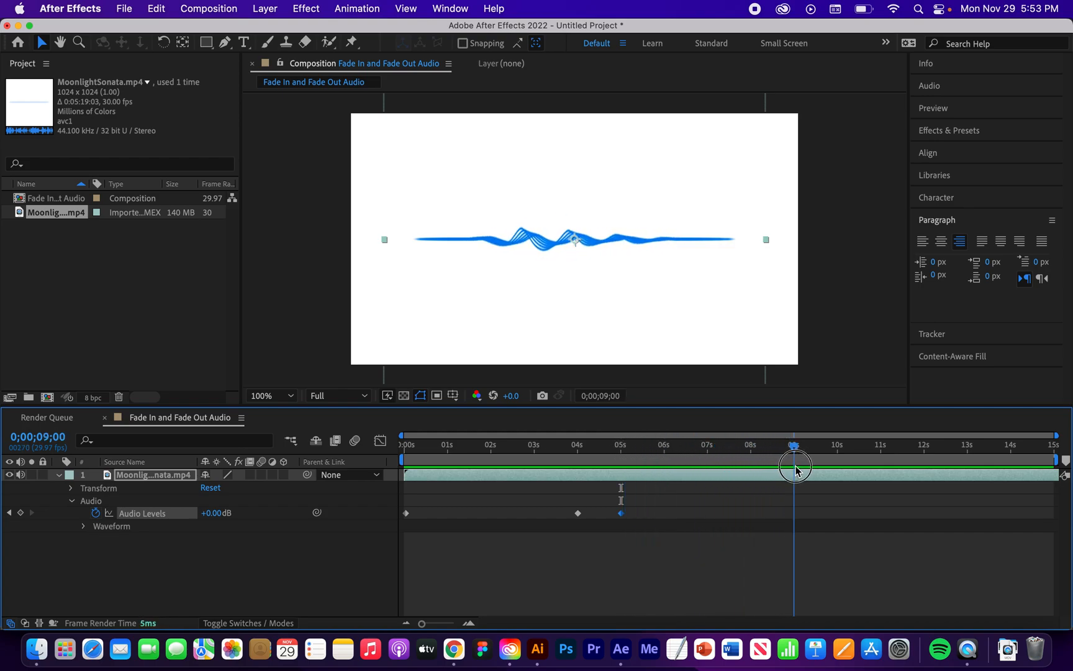
pyautogui.moveTo(49, 524)
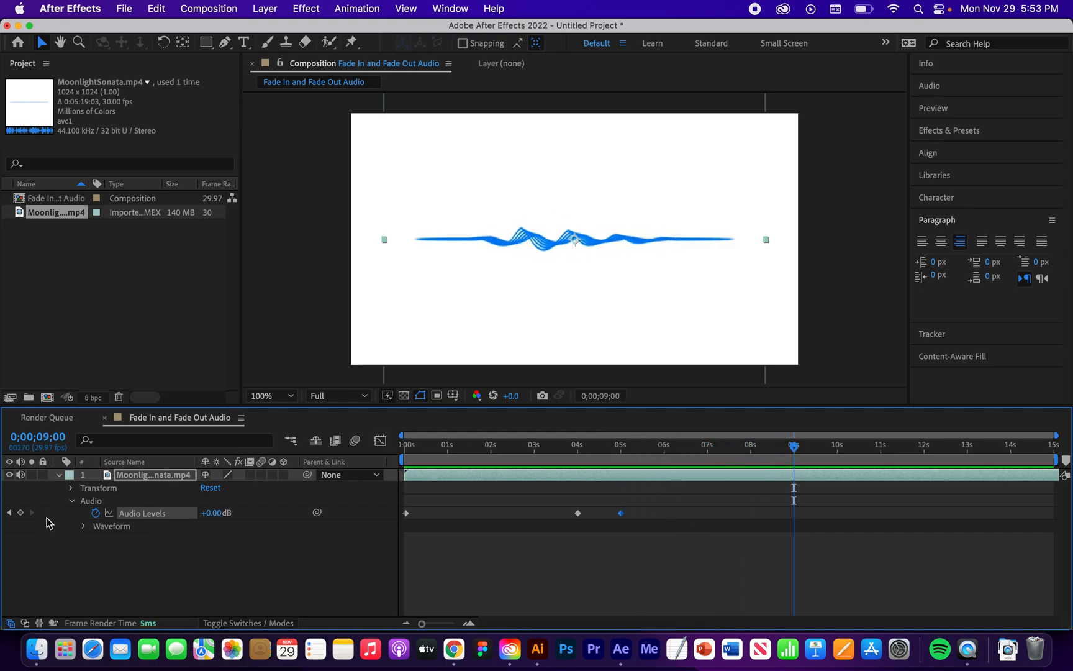